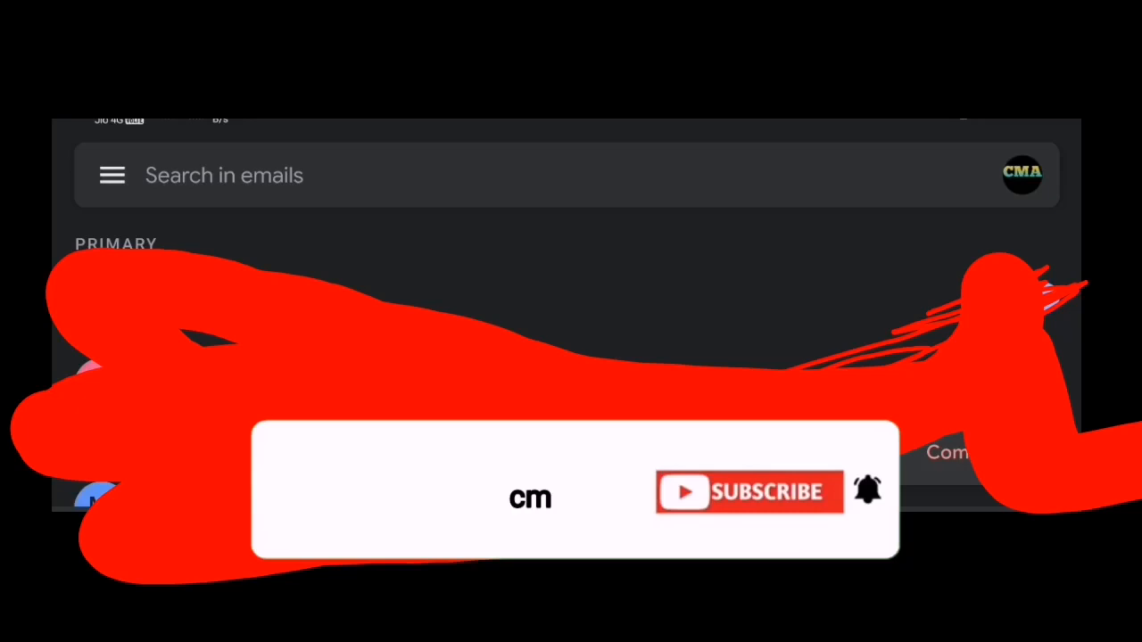
Step: Switch from the Primary inbox to the Spam folder to look for institute emails
click(749, 492)
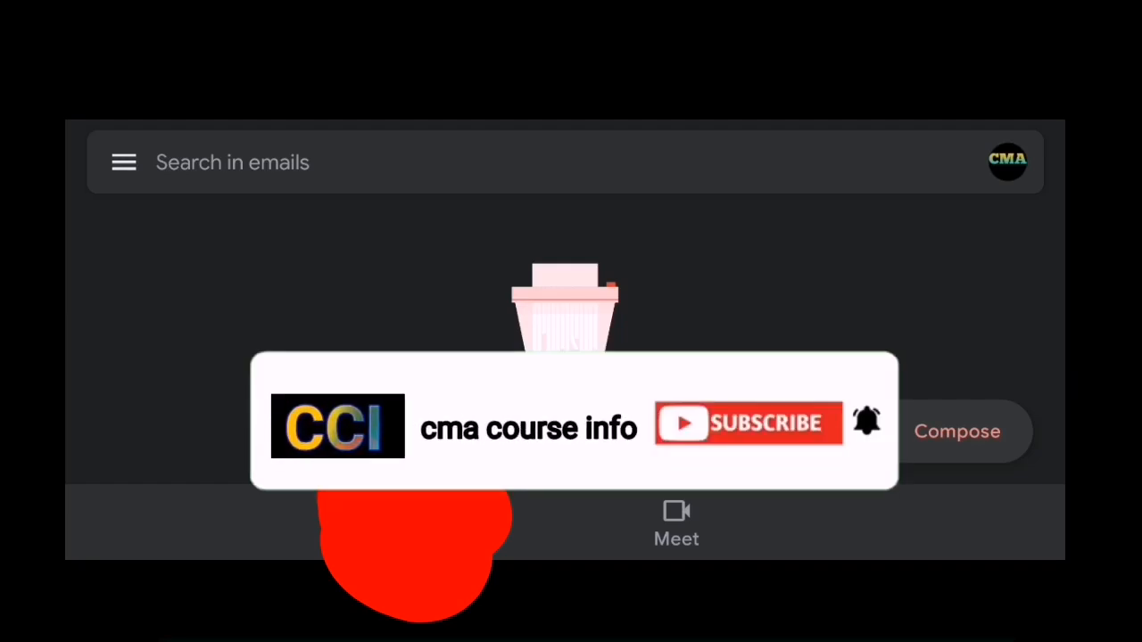
click(747, 422)
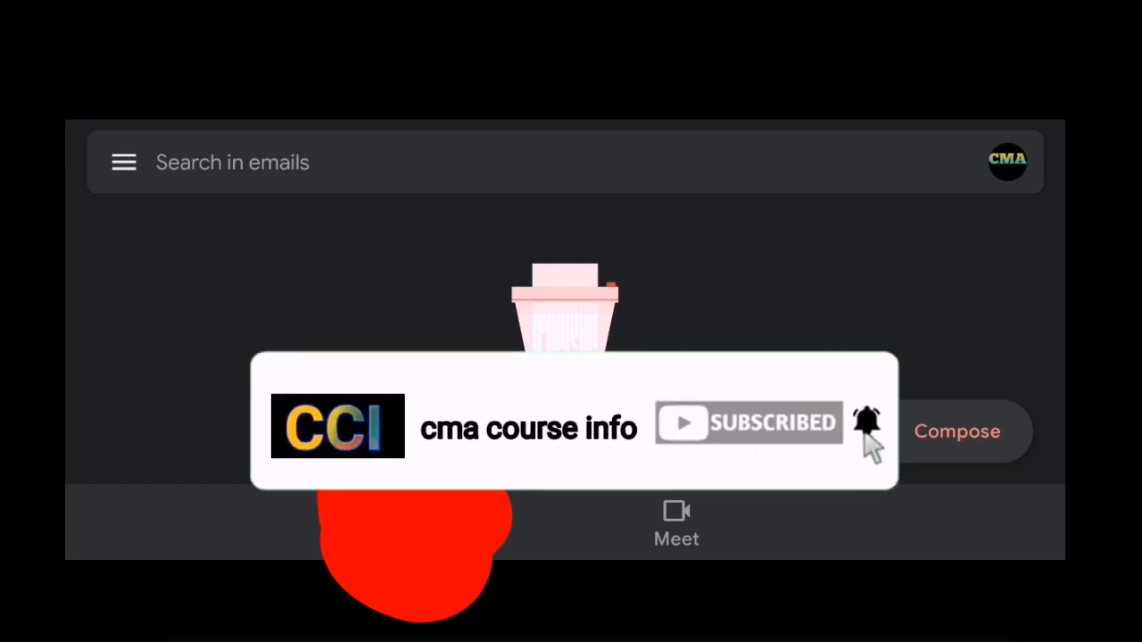